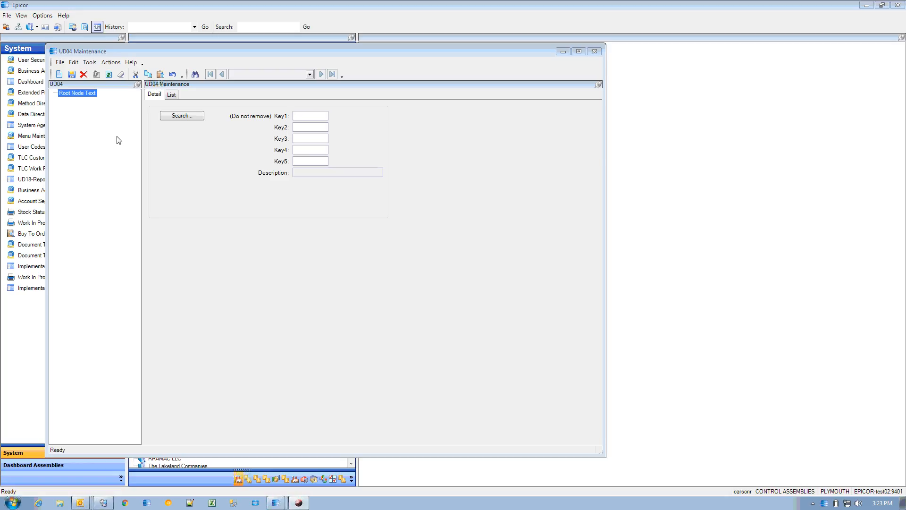
pyautogui.moveTo(139, 106)
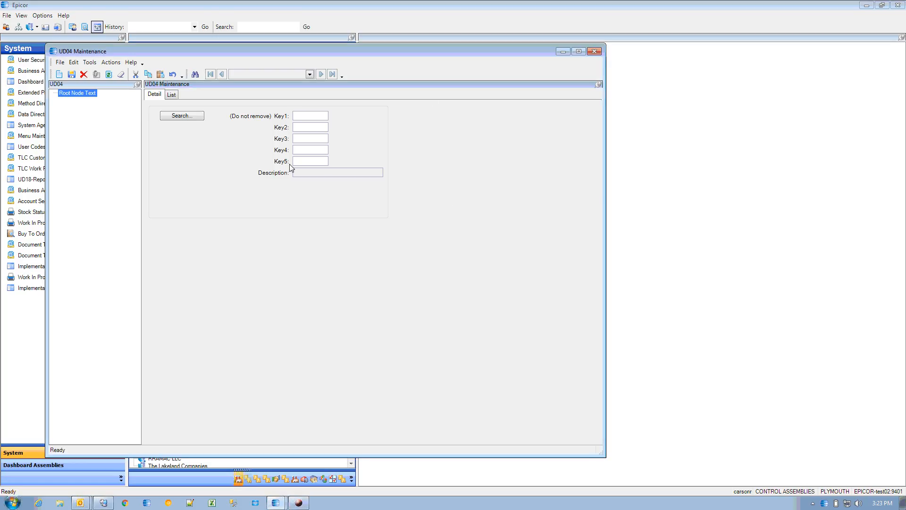
# Launch the Customization Tools Dialog on the UD04 Maintenance form from the Tools menu
pyautogui.click(90, 62)
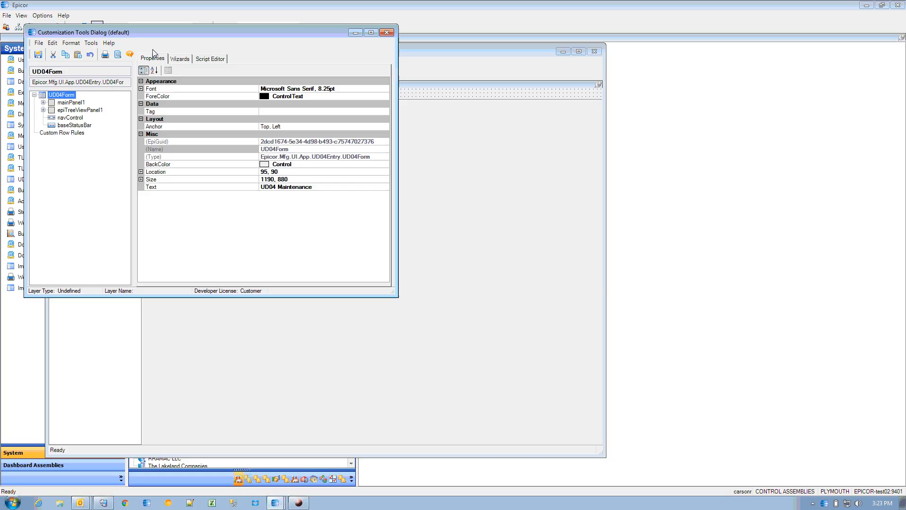
# Open the Customization Code Wizard Dialog with Simple Search selected
pyautogui.click(90, 43)
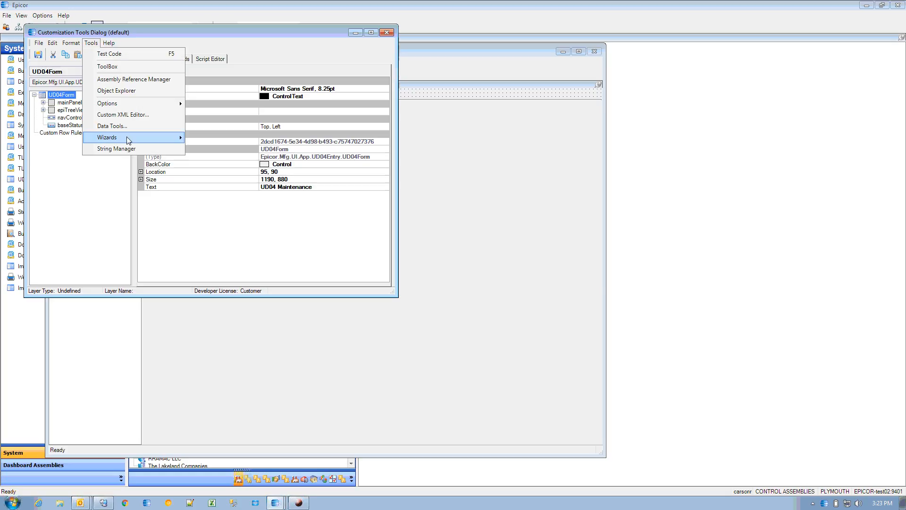
pyautogui.click(107, 137)
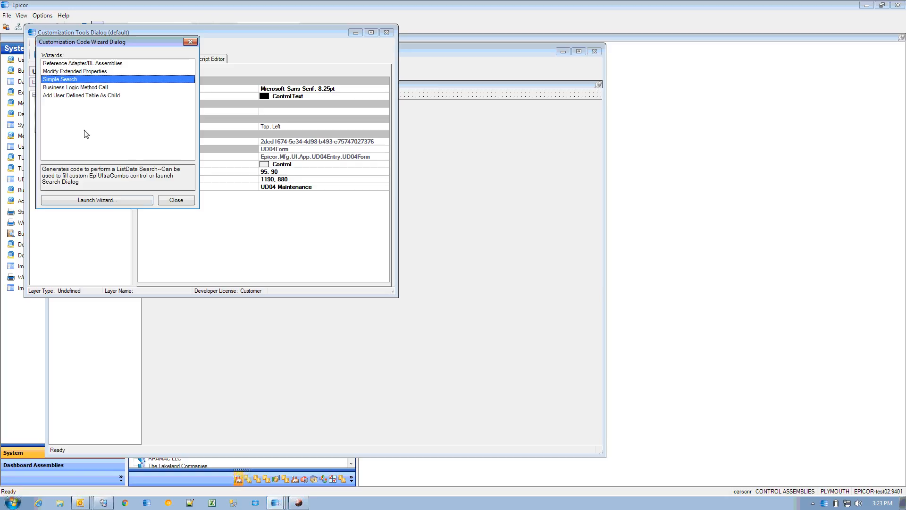
# Launch the Simple Search wizard, load the adapters, and pick AbcCodeAdapter
pyautogui.click(96, 200)
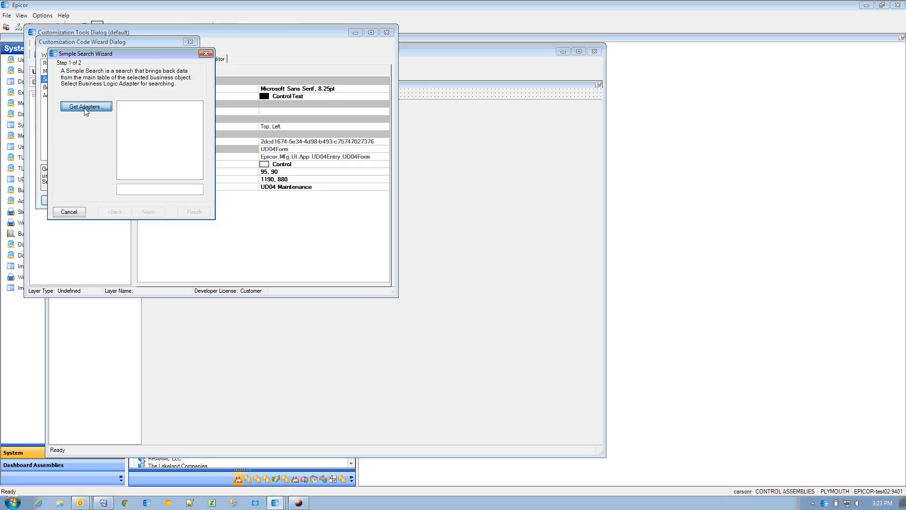
pyautogui.moveTo(183, 142)
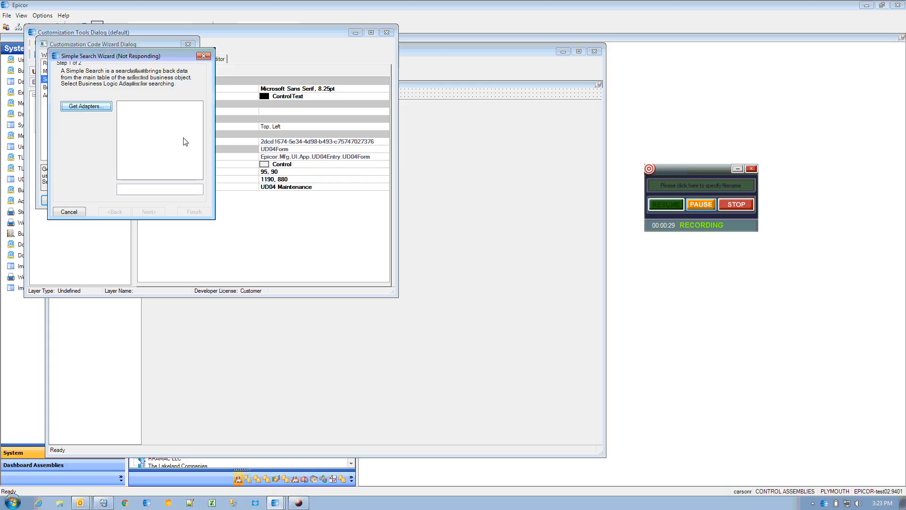
pyautogui.click(86, 106)
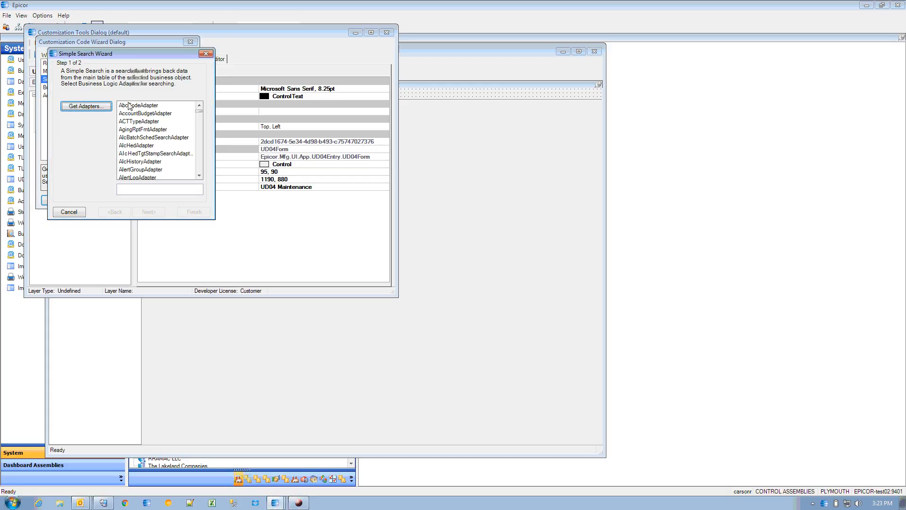
pyautogui.click(137, 104)
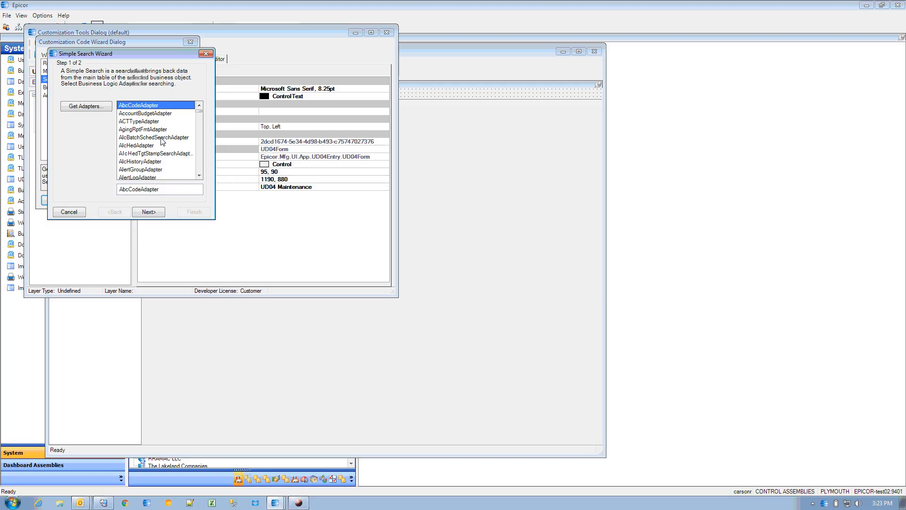
pyautogui.moveTo(148, 211)
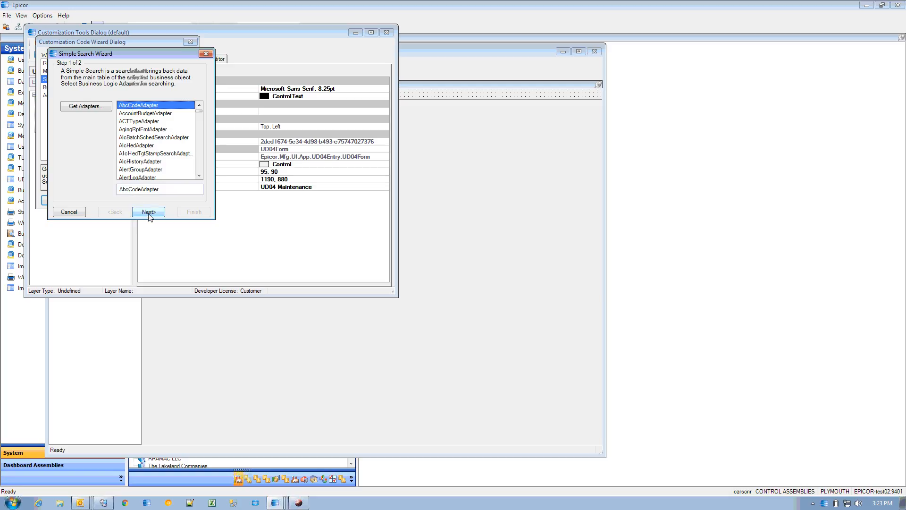
# Add a Search Dialog mapping the AbcCode field to UD04 Character01
pyautogui.click(148, 212)
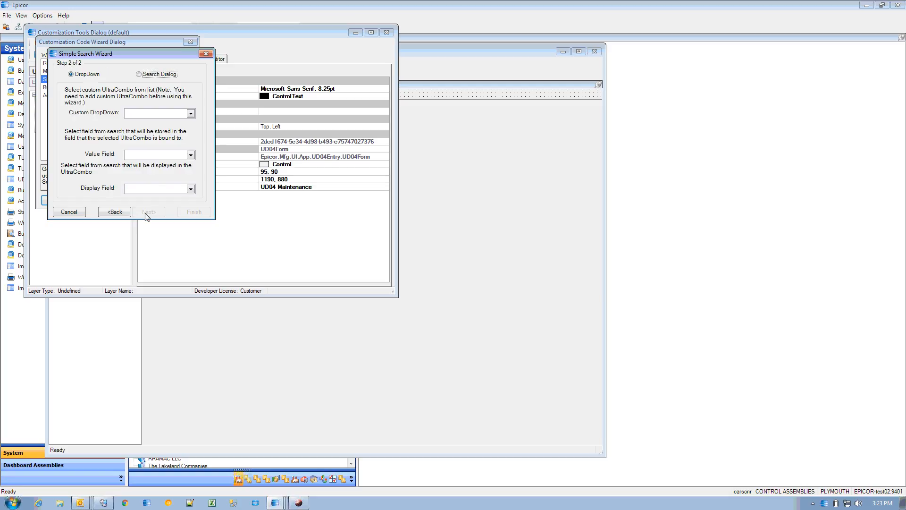
pyautogui.click(138, 74)
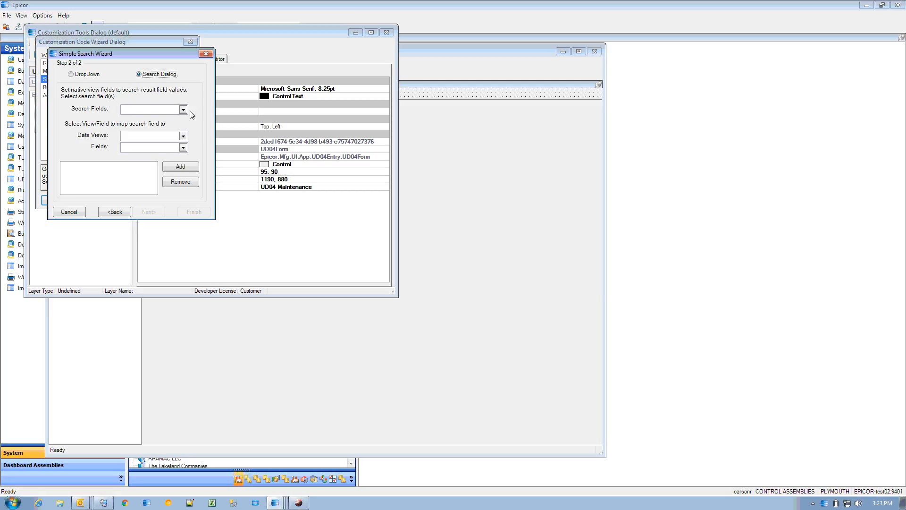
pyautogui.click(183, 109)
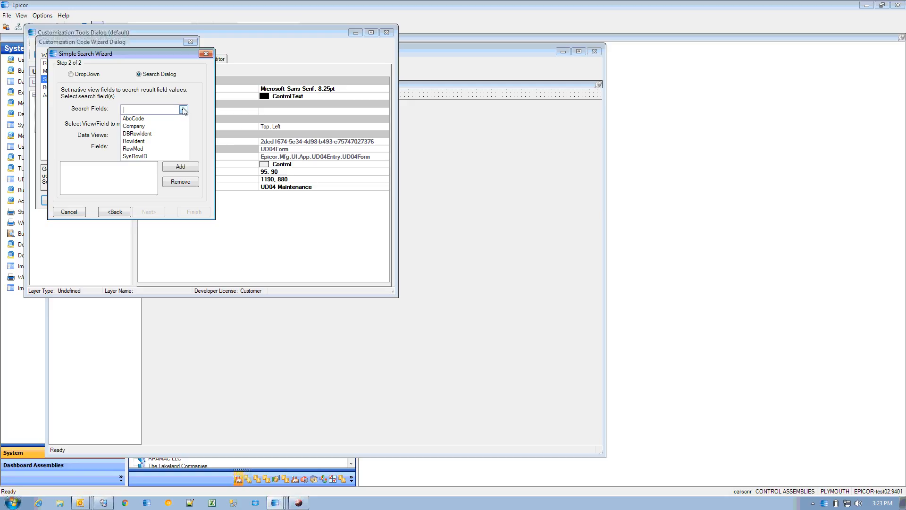
pyautogui.click(133, 118)
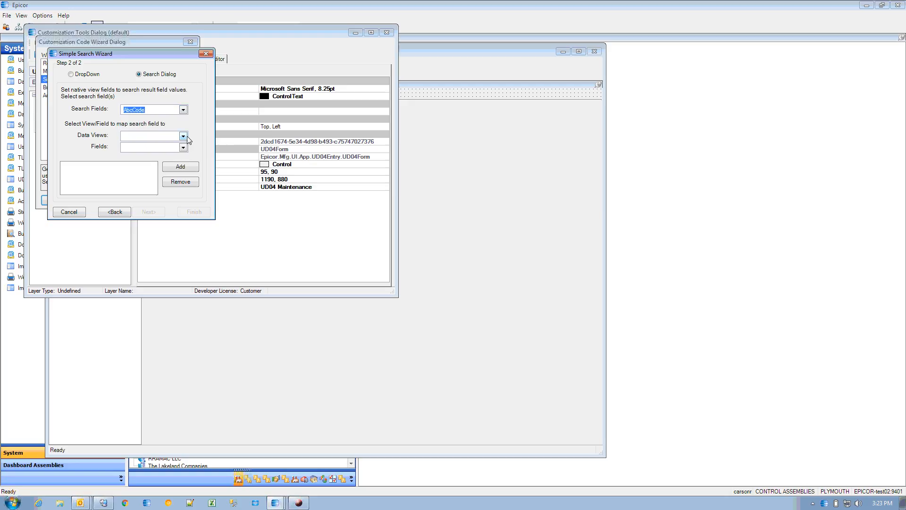
pyautogui.click(183, 136)
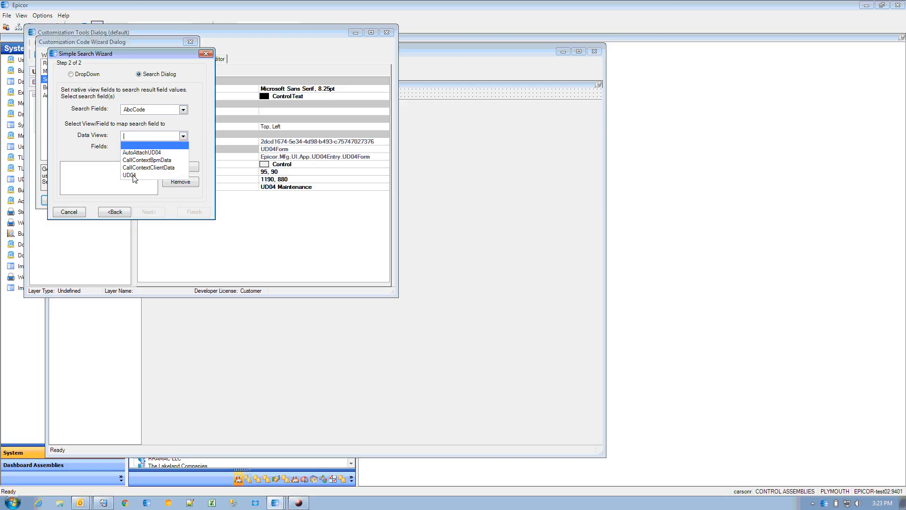
pyautogui.click(129, 175)
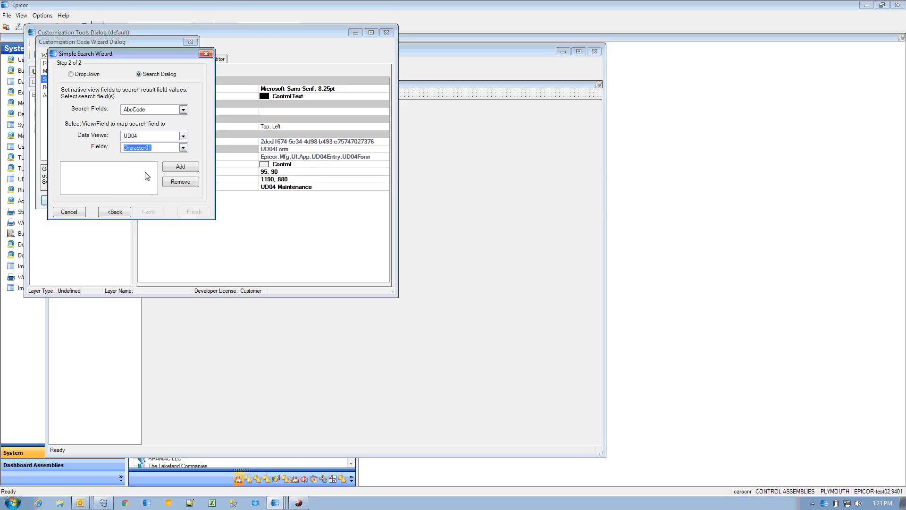
pyautogui.click(180, 166)
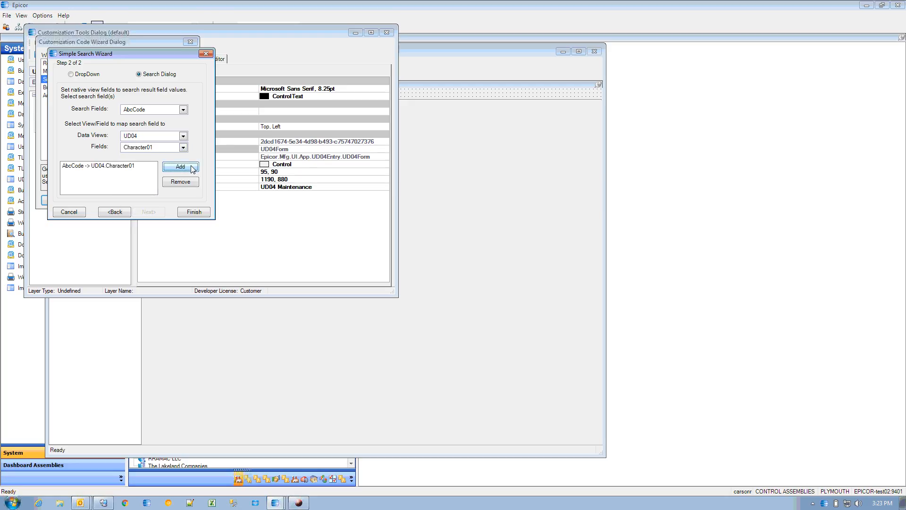
# Finish the wizard and view the generated C# code in a maximized Script Editor
pyautogui.click(193, 212)
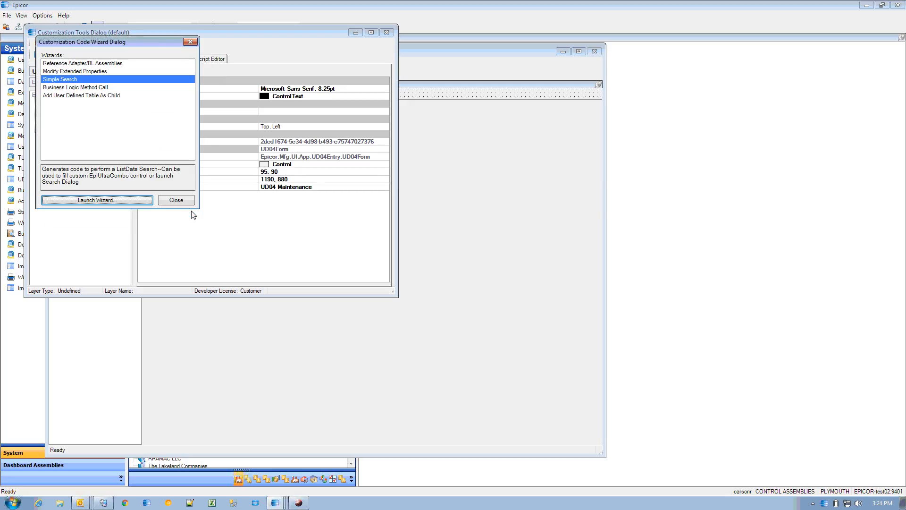
pyautogui.click(175, 200)
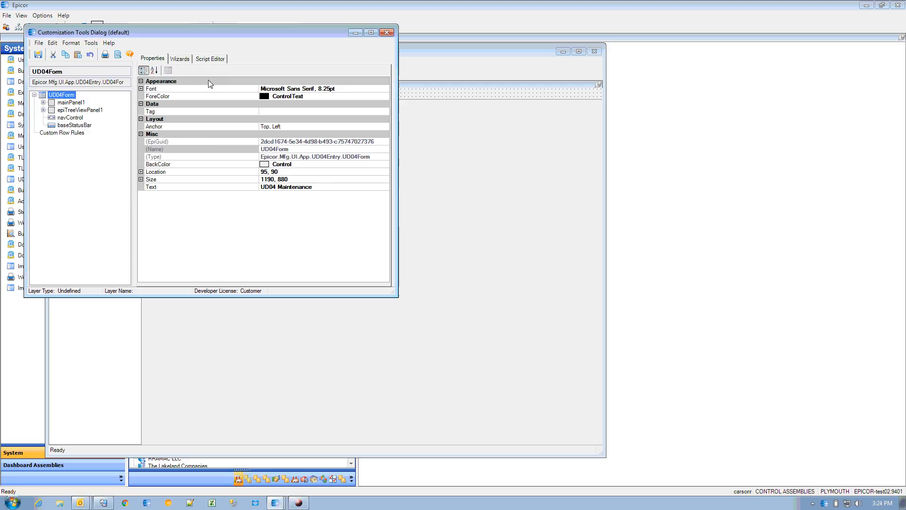
pyautogui.click(210, 59)
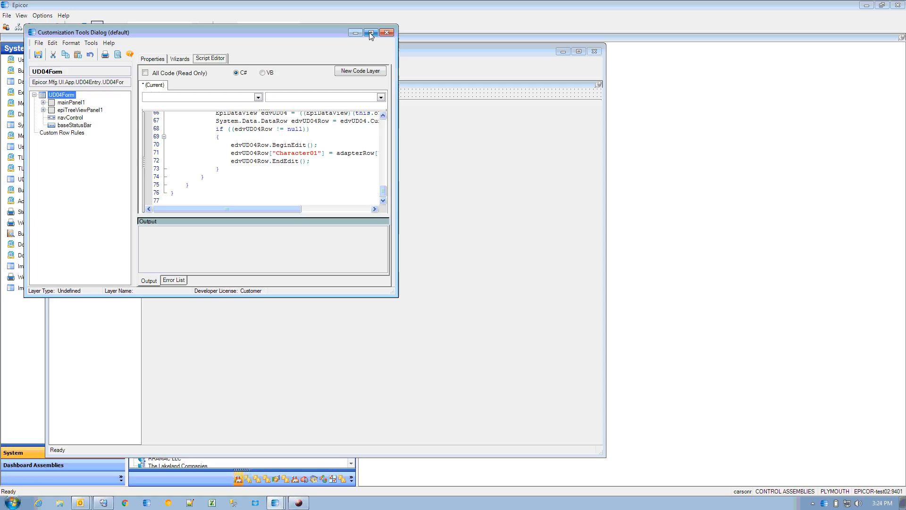
pyautogui.click(370, 32)
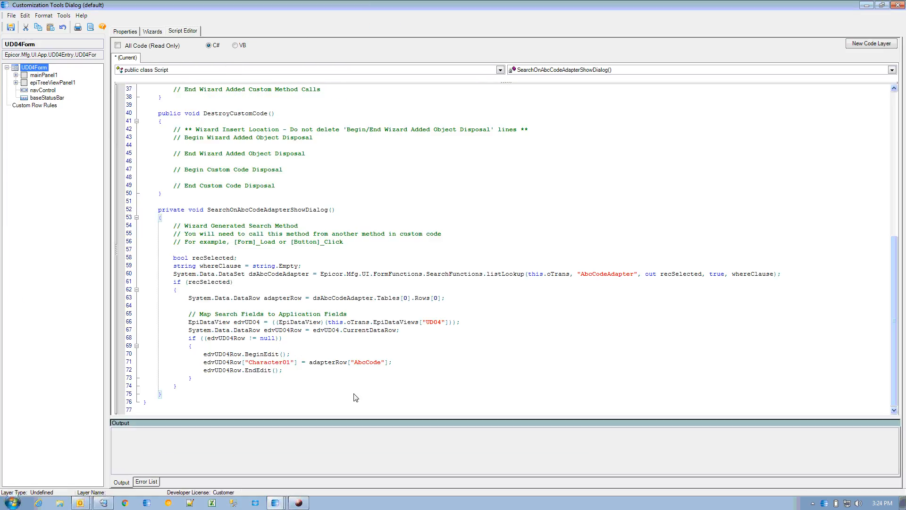
pyautogui.moveTo(175, 288)
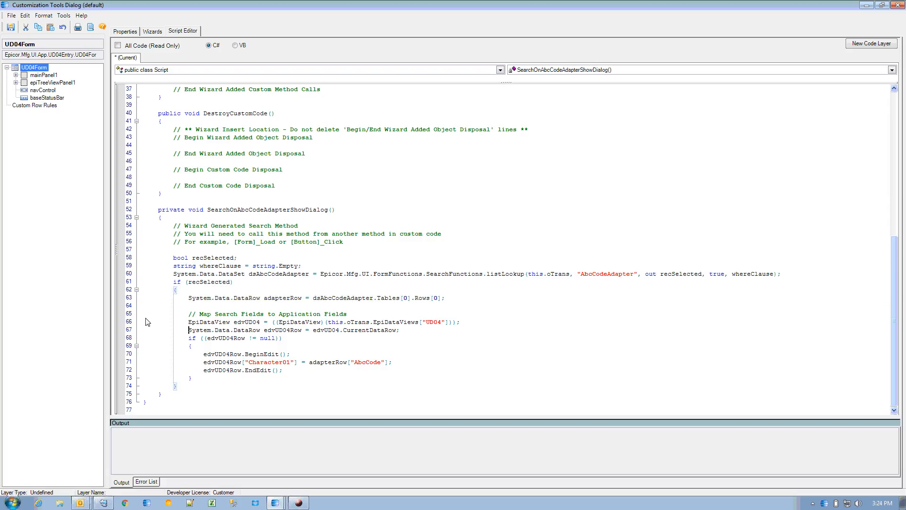
pyautogui.moveTo(156, 334)
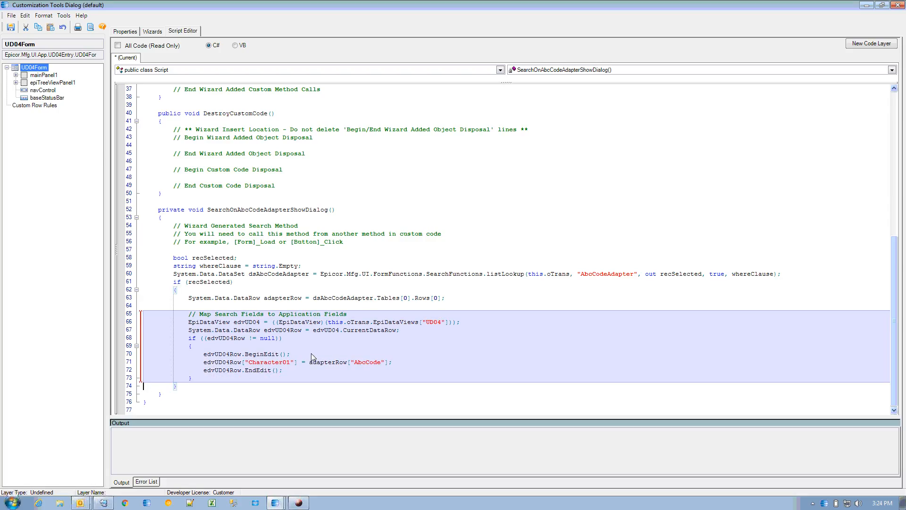
pyautogui.moveTo(372, 347)
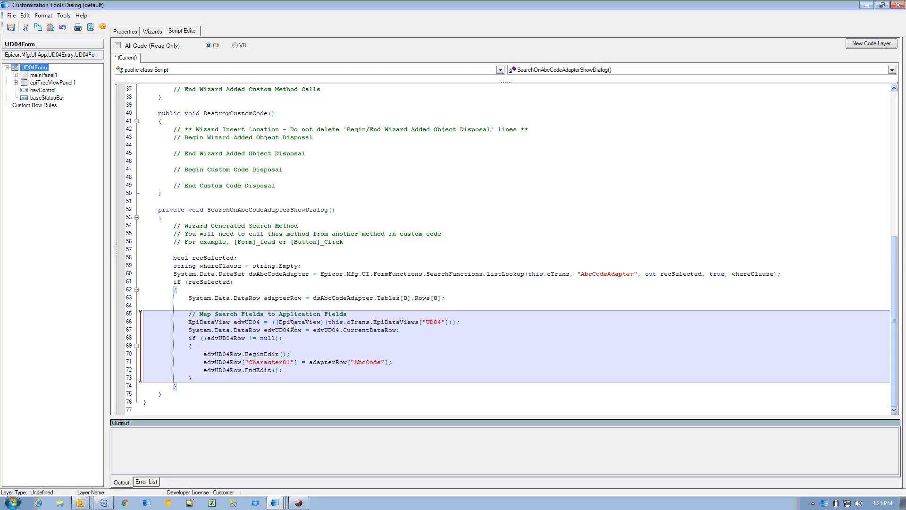
pyautogui.moveTo(370, 333)
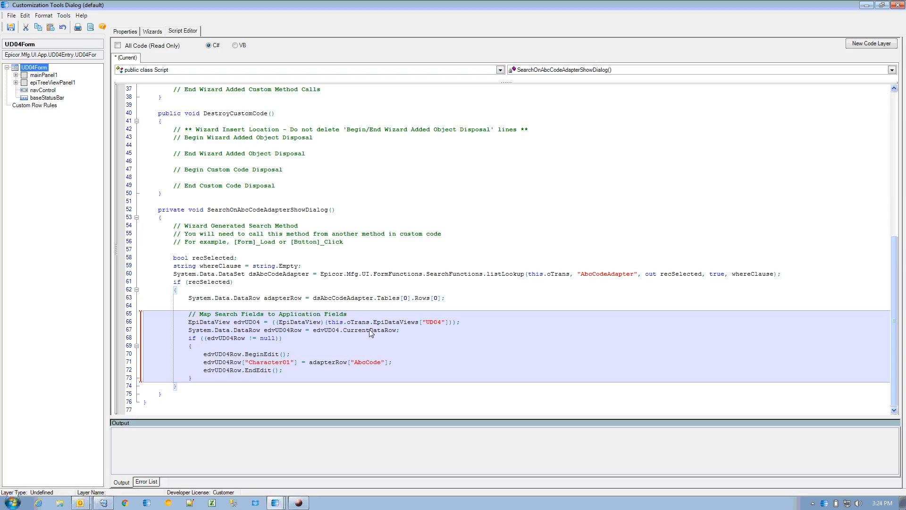
pyautogui.moveTo(389, 366)
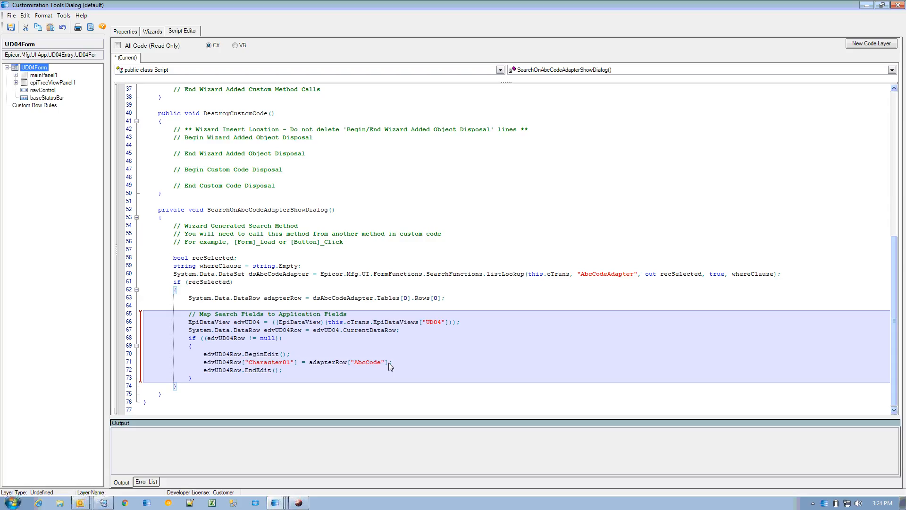